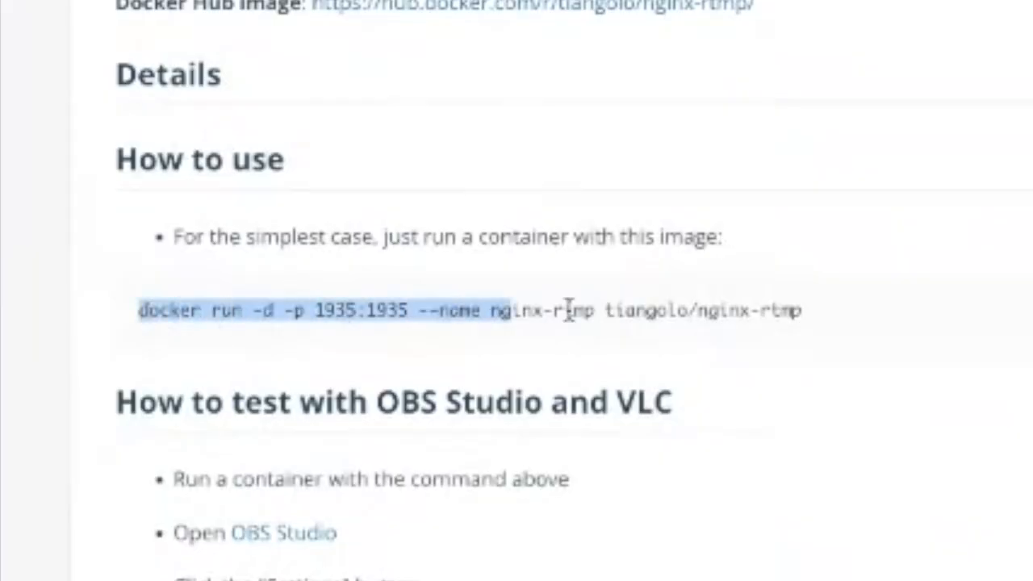
Step: Highlight the full 'docker run' command for tiangolo/nginx-rtmp in the How to use section
{"action": "left_click_drag", "start_coordinate": [500, 310], "coordinate": [801, 310]}
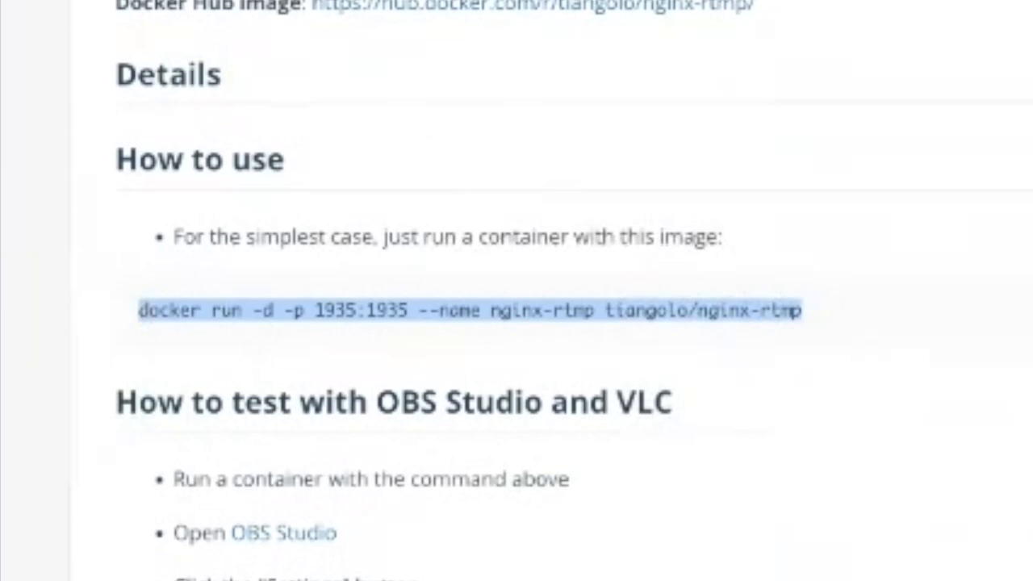